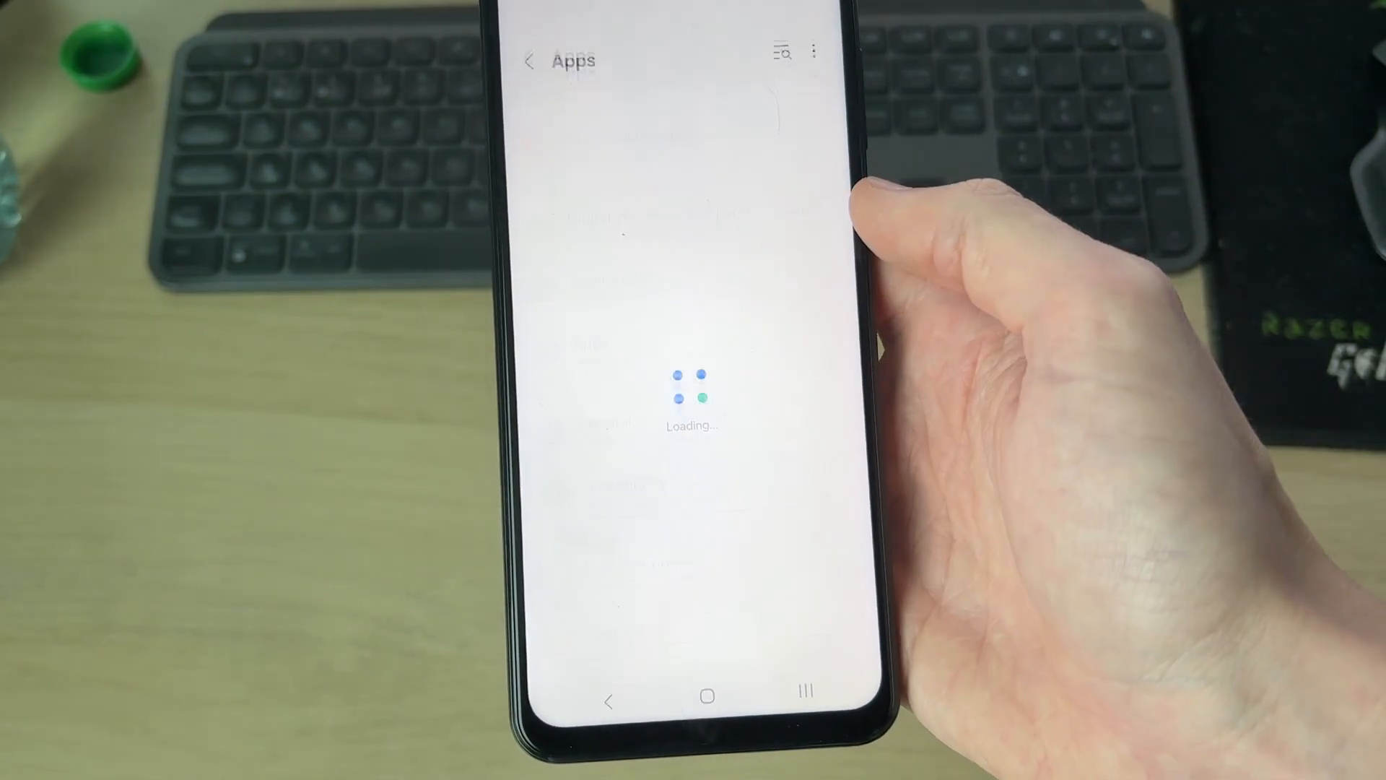
Step: Sort the 171 installed apps alphabetically by name and apply the order
{"action": "left_click", "coordinate": [781, 52]}
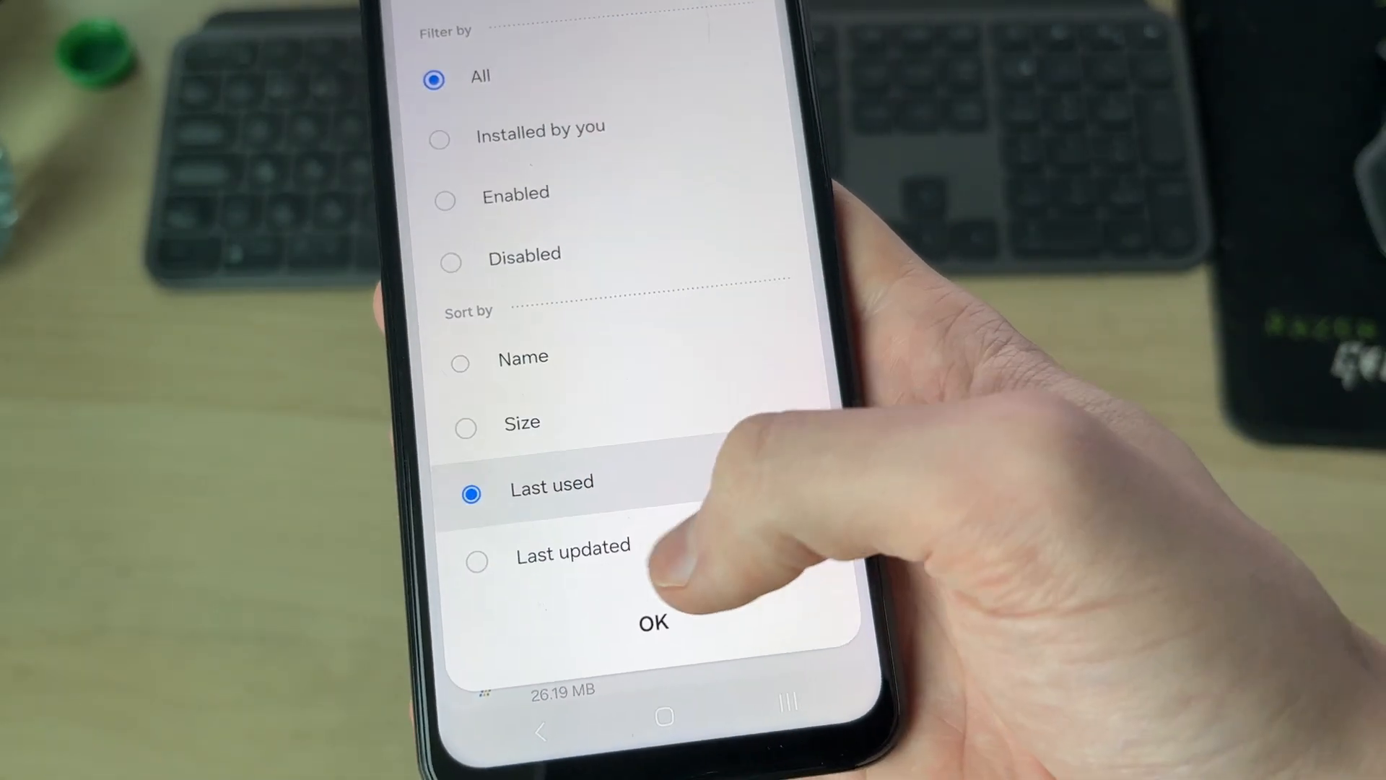
{"action": "left_click", "coordinate": [652, 620]}
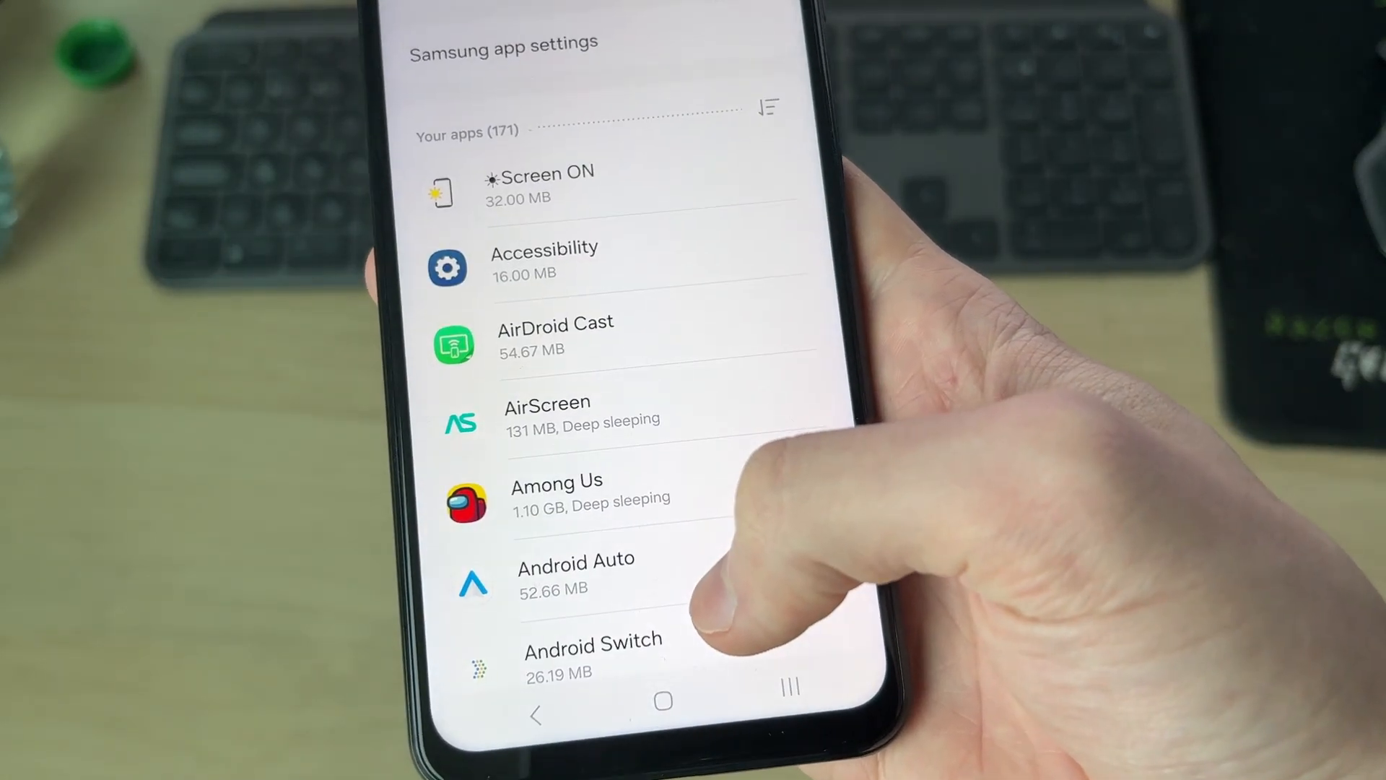
{"action": "scroll", "scroll_direction": "down", "scroll_amount": 3}
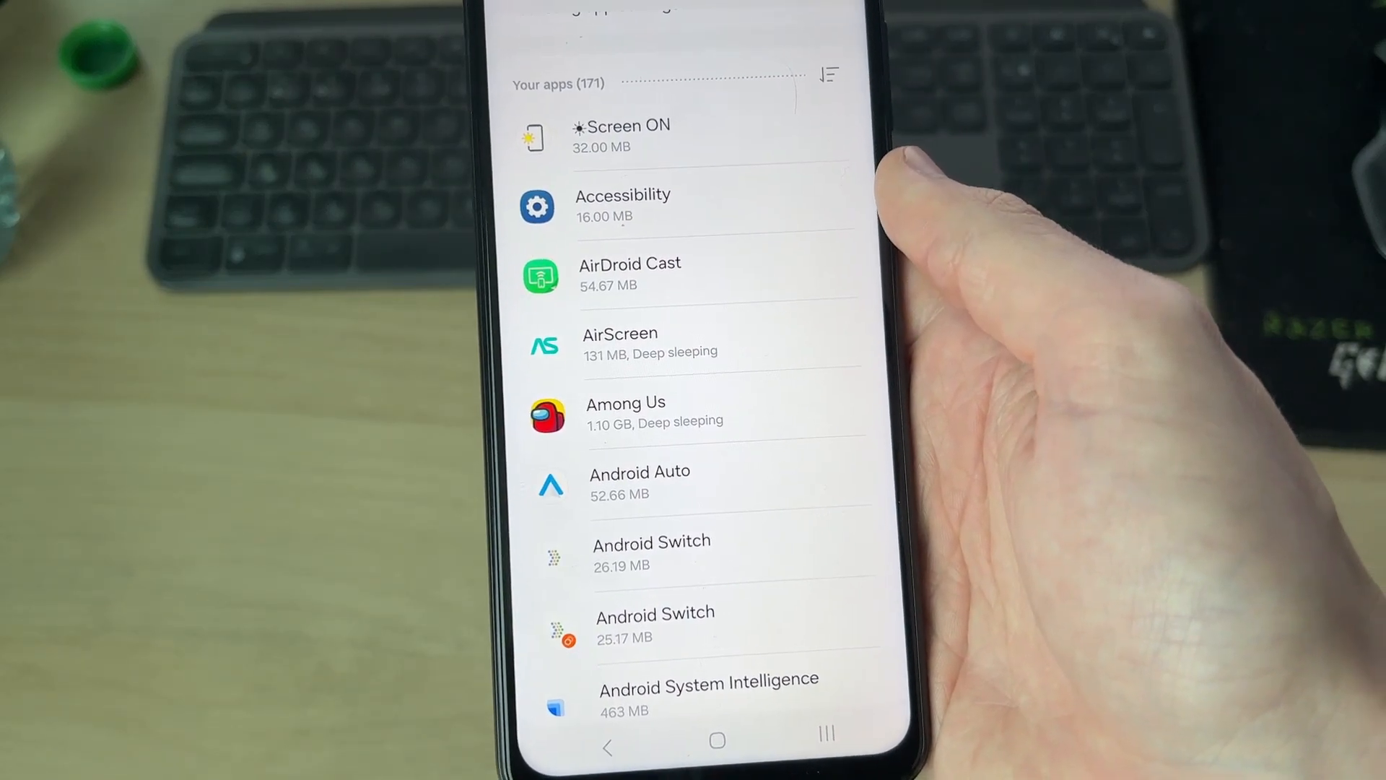
{"action": "scroll", "scroll_direction": "down", "scroll_amount": 3}
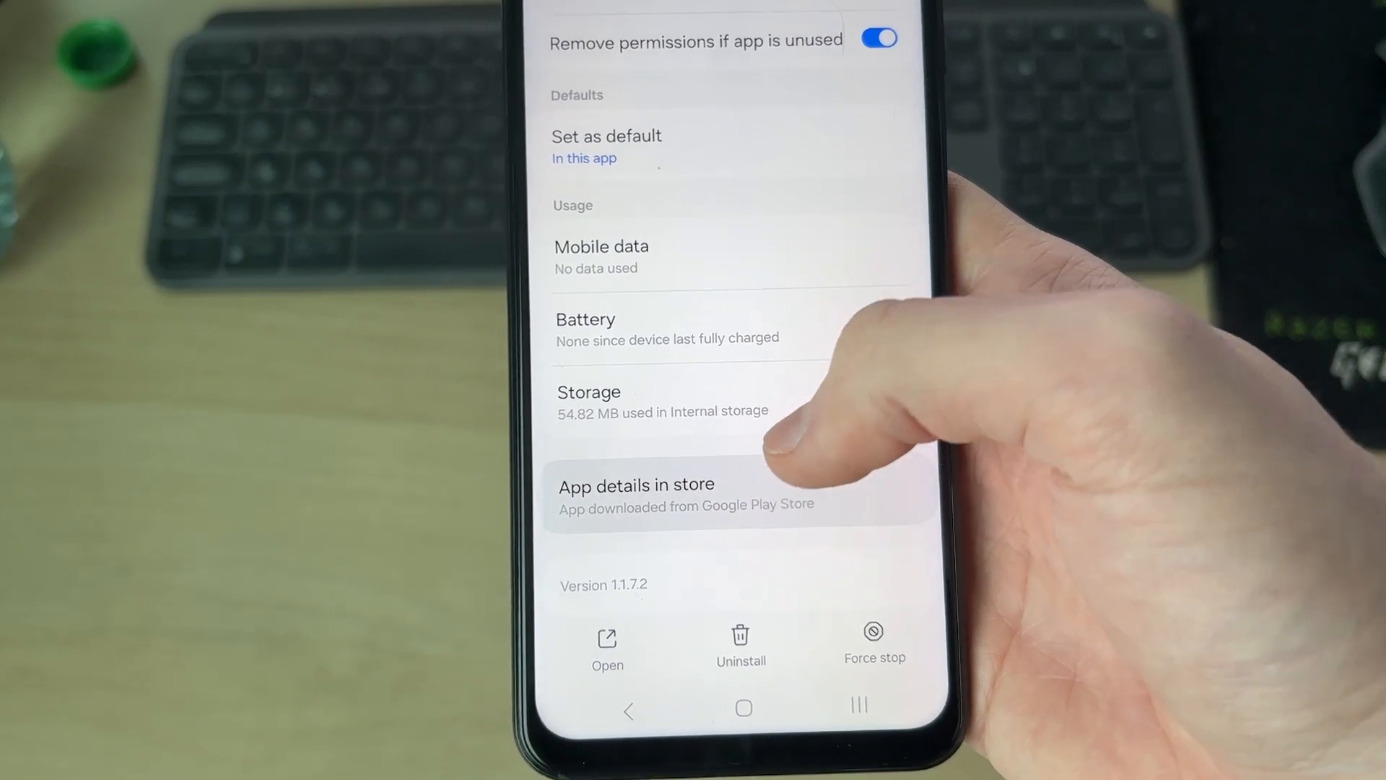
Step: Check the app's listing via App details in store, then return to the home screen
{"action": "left_click", "coordinate": [637, 485]}
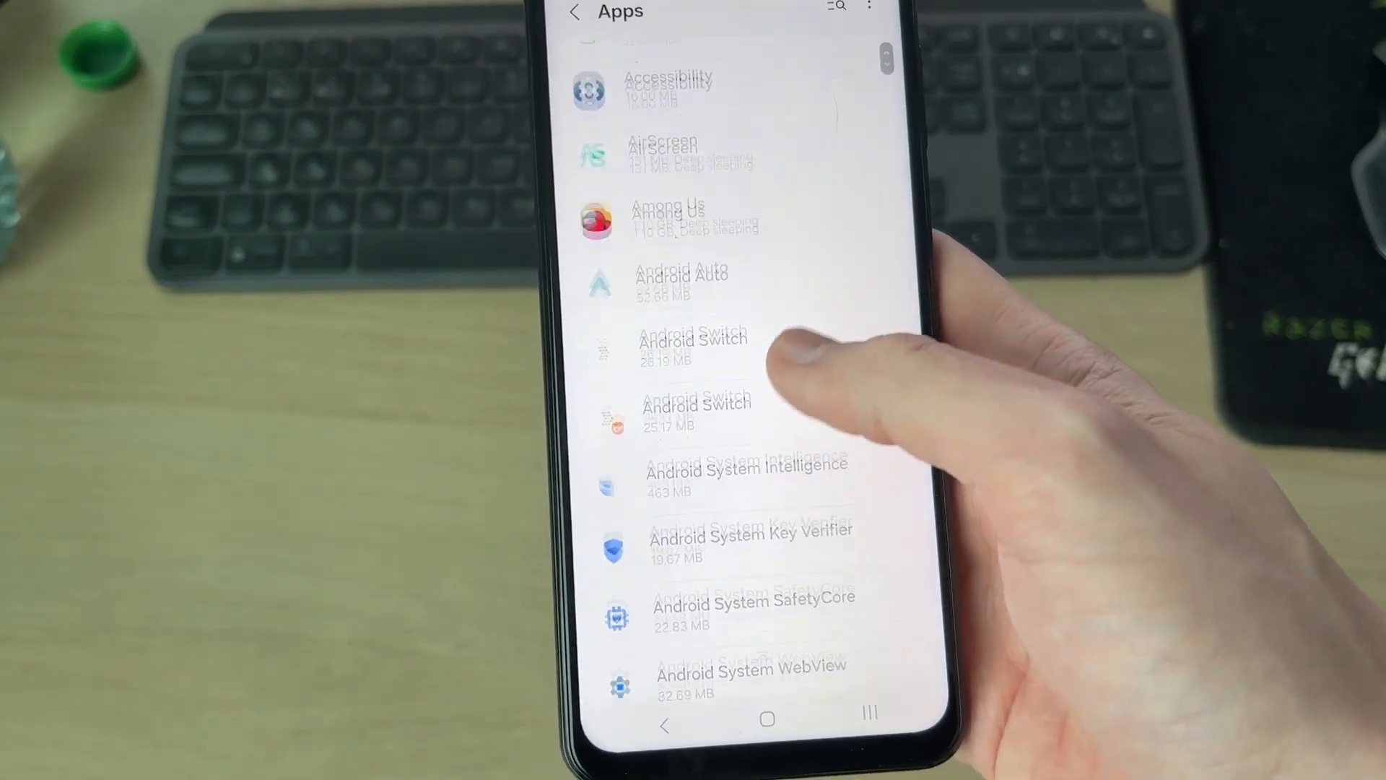
{"action": "scroll", "scroll_direction": "down", "scroll_amount": 3}
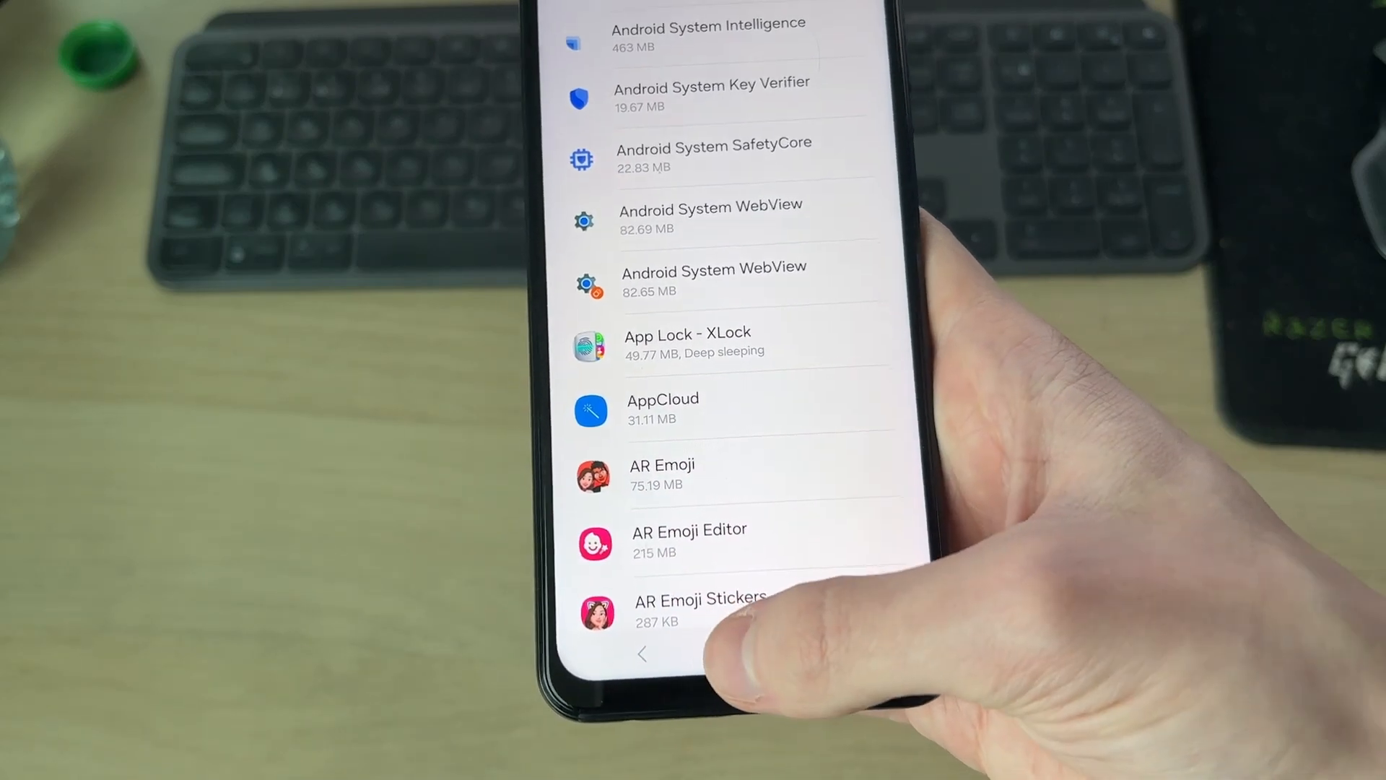
{"action": "left_click", "coordinate": [643, 654]}
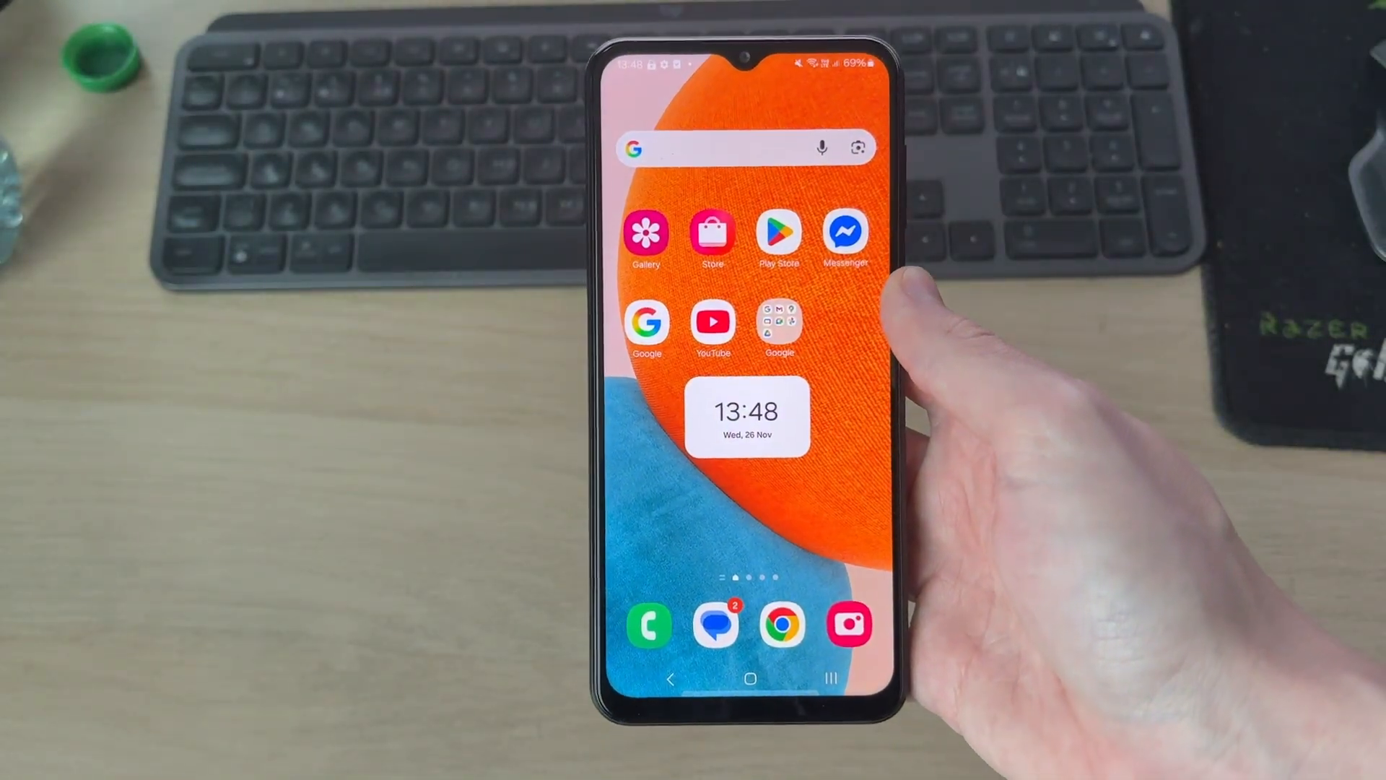